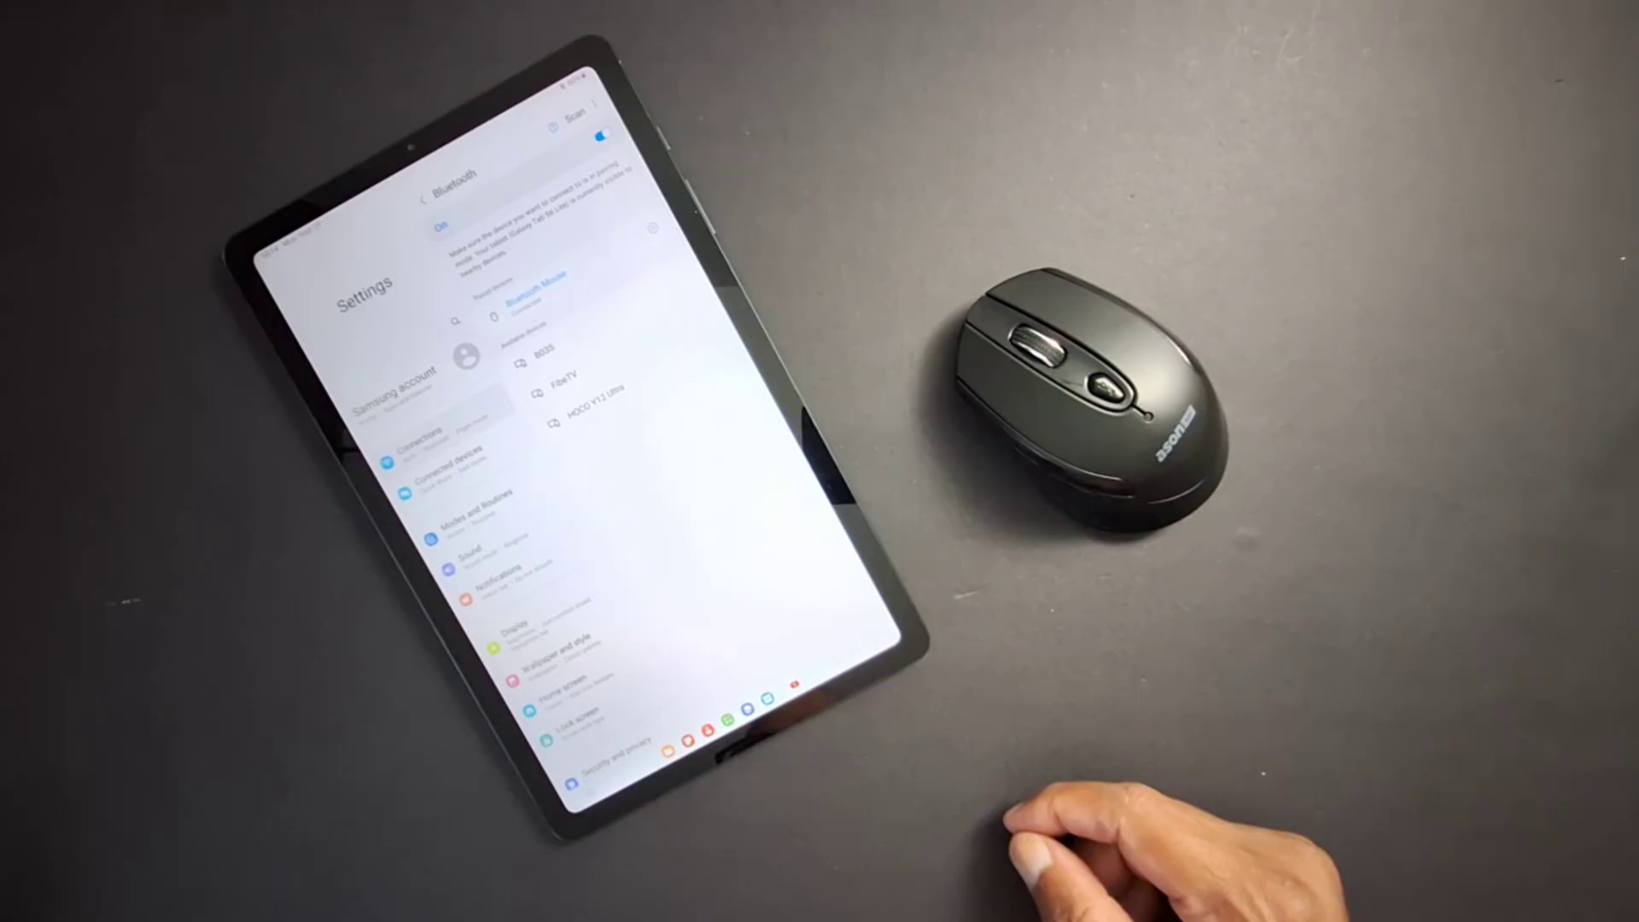
pyautogui.moveTo(1098, 419)
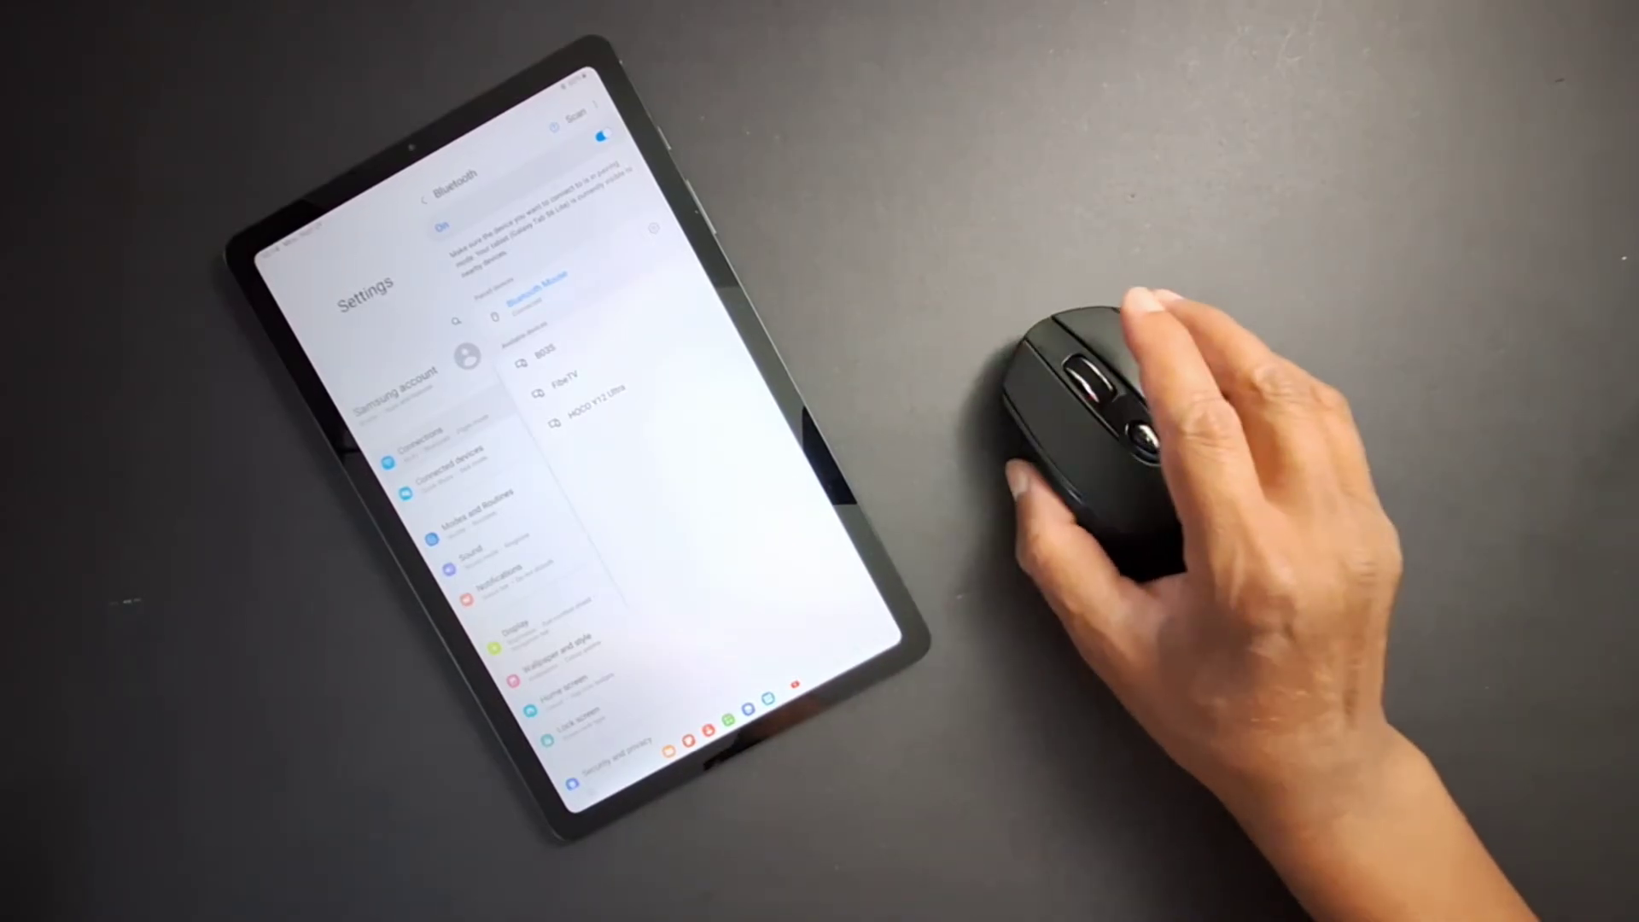